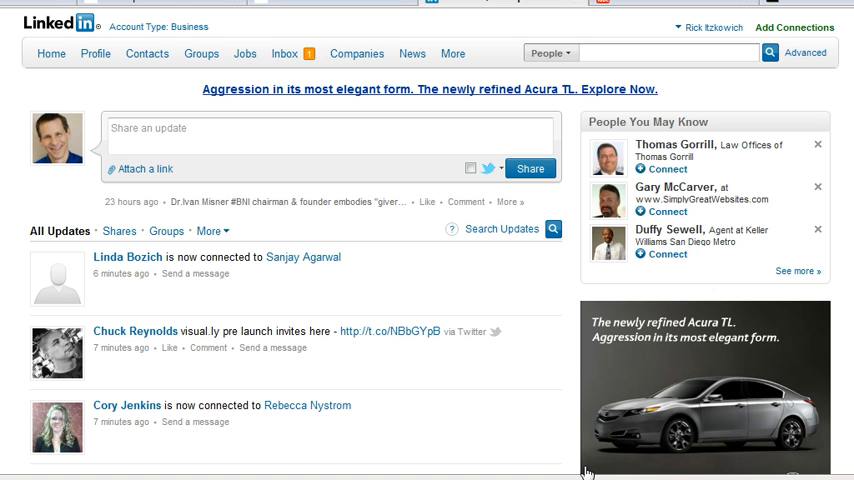
Step: Navigate from the home feed to the Link Power India group page via the Groups menu
{"action": "left_click", "coordinate": [50, 52]}
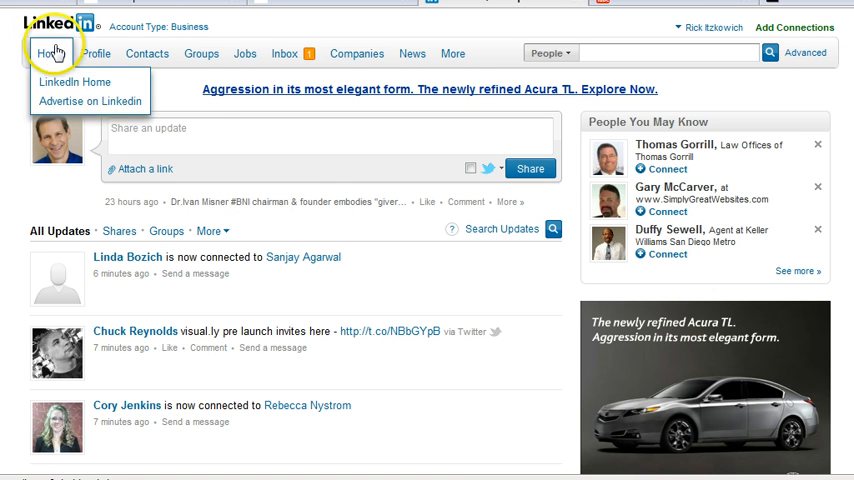
{"action": "left_click", "coordinate": [200, 52]}
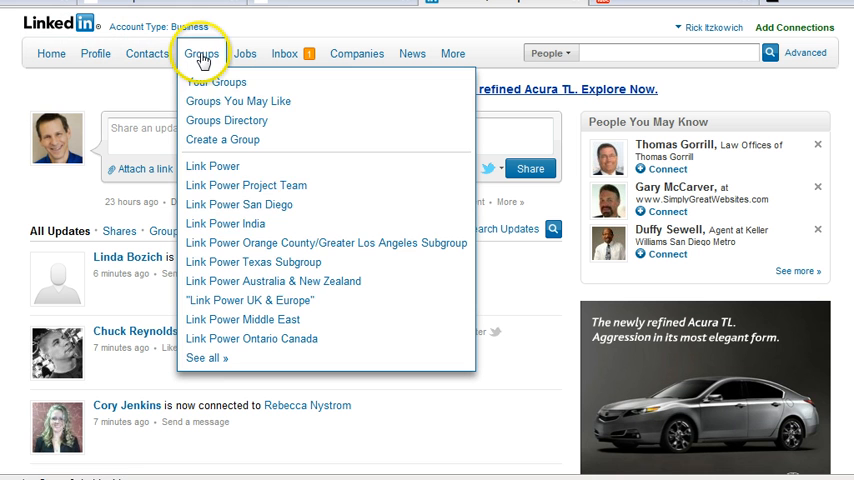
{"action": "mouse_move", "coordinate": [224, 224]}
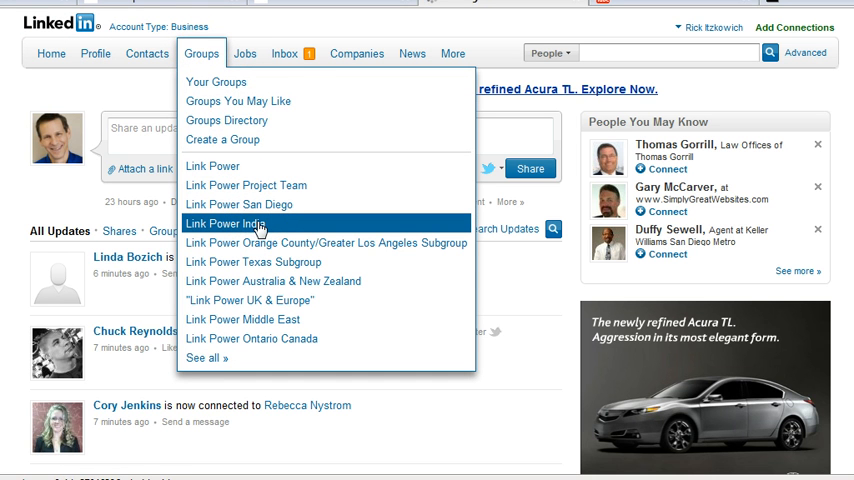
{"action": "left_click", "coordinate": [224, 224]}
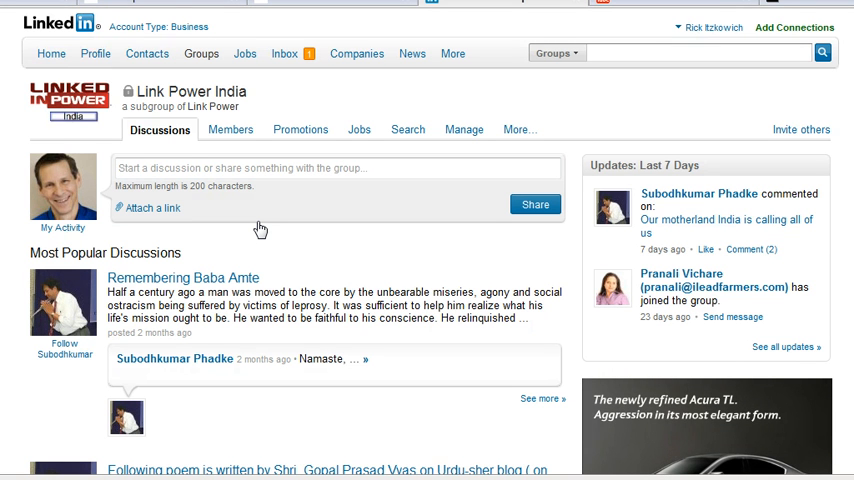
{"action": "mouse_move", "coordinate": [344, 192]}
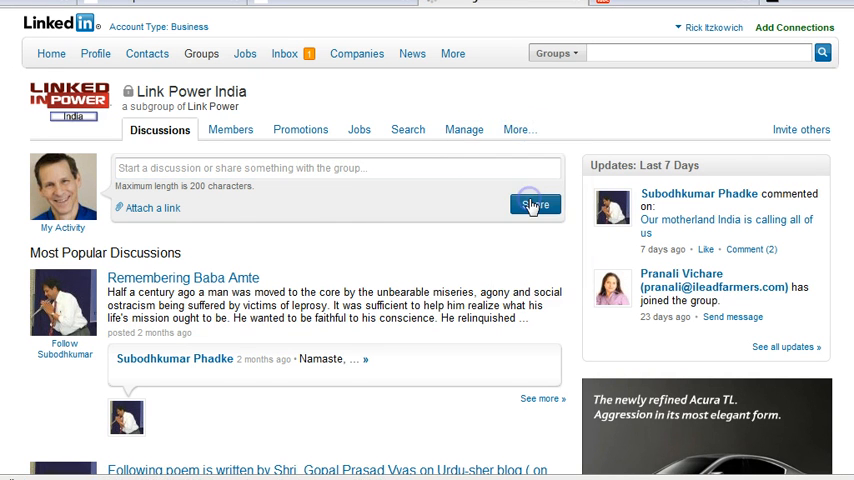
{"action": "left_click", "coordinate": [520, 128]}
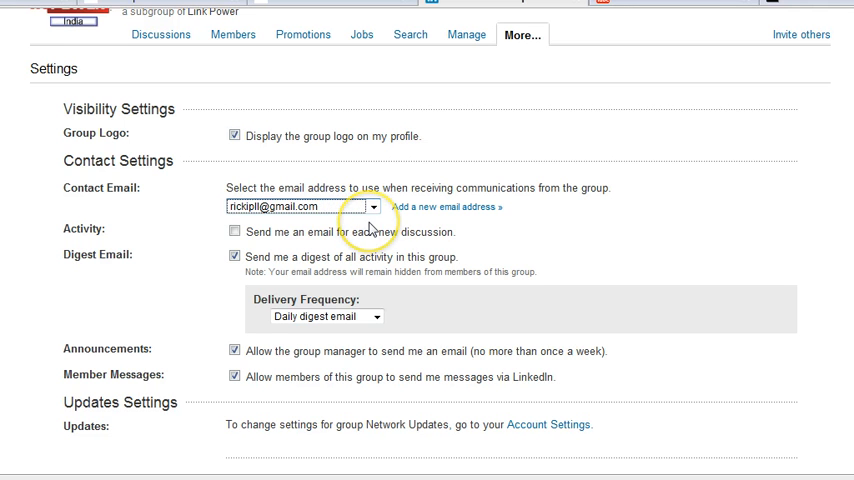
{"action": "mouse_move", "coordinate": [510, 246]}
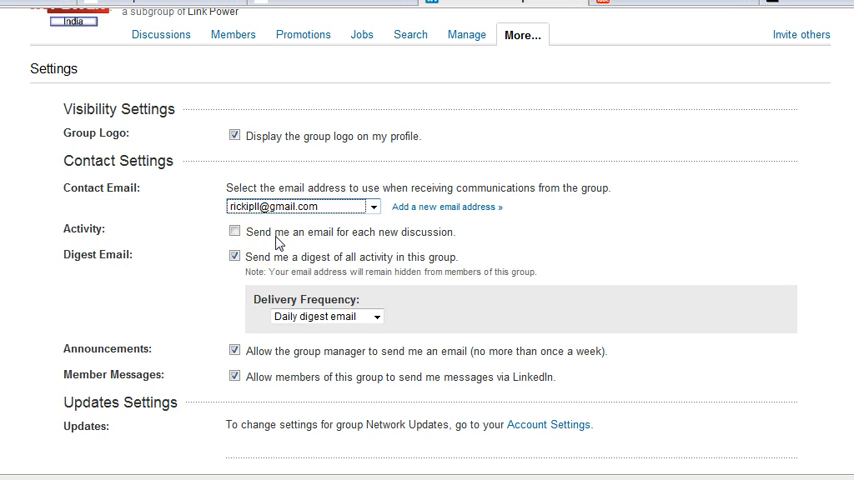
Step: Leave 'Send me an email for each new discussion' unchecked in the group settings
{"action": "left_click", "coordinate": [234, 232]}
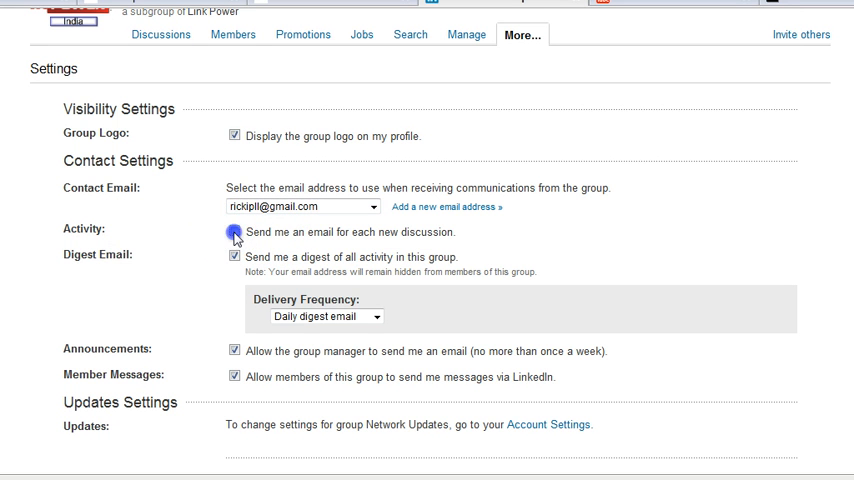
{"action": "left_click", "coordinate": [234, 232]}
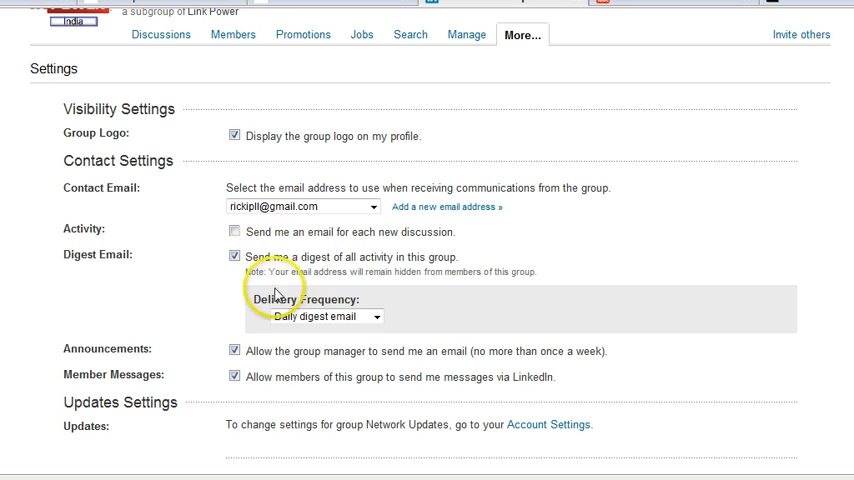
{"action": "mouse_move", "coordinate": [128, 260]}
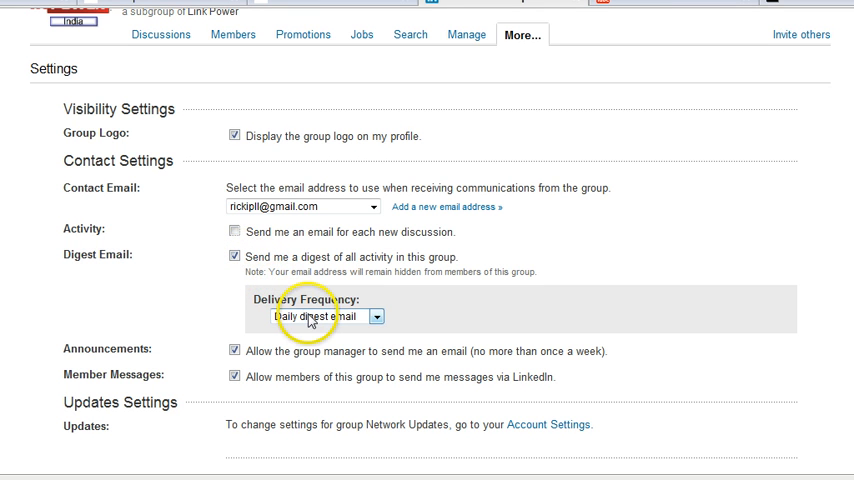
Step: Set the digest Delivery Frequency to Weekly digest email instead of daily
{"action": "left_click", "coordinate": [326, 316]}
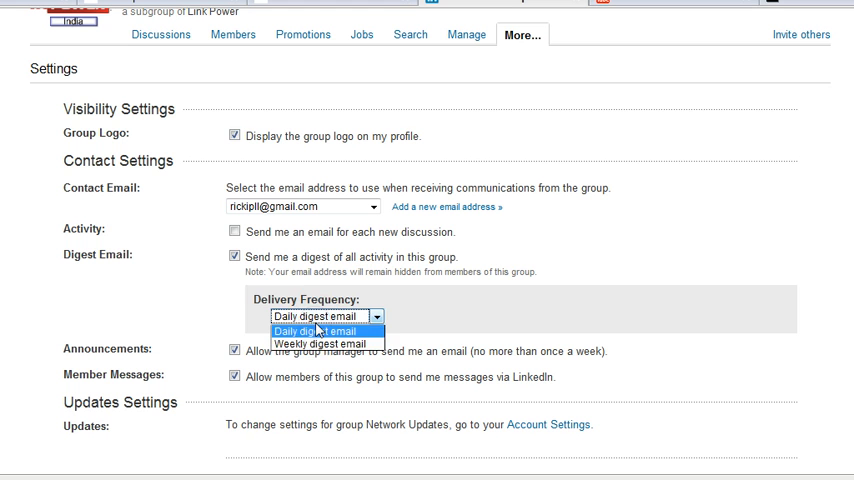
{"action": "left_click", "coordinate": [316, 332]}
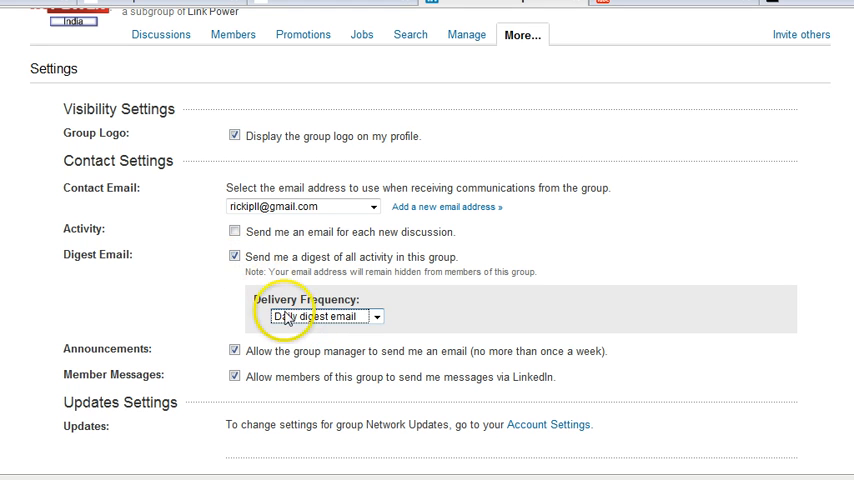
{"action": "left_click", "coordinate": [324, 316]}
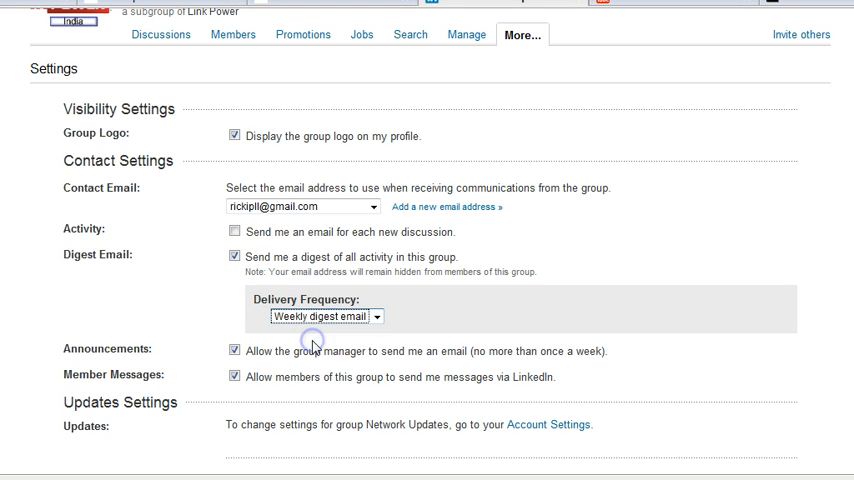
{"action": "left_click", "coordinate": [324, 316]}
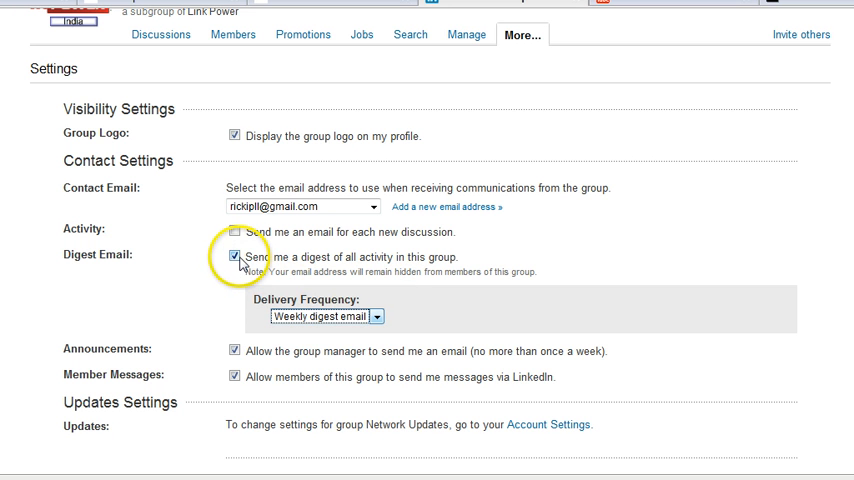
Step: Uncheck 'Send me a digest of all activity in this group'
{"action": "left_click", "coordinate": [234, 256]}
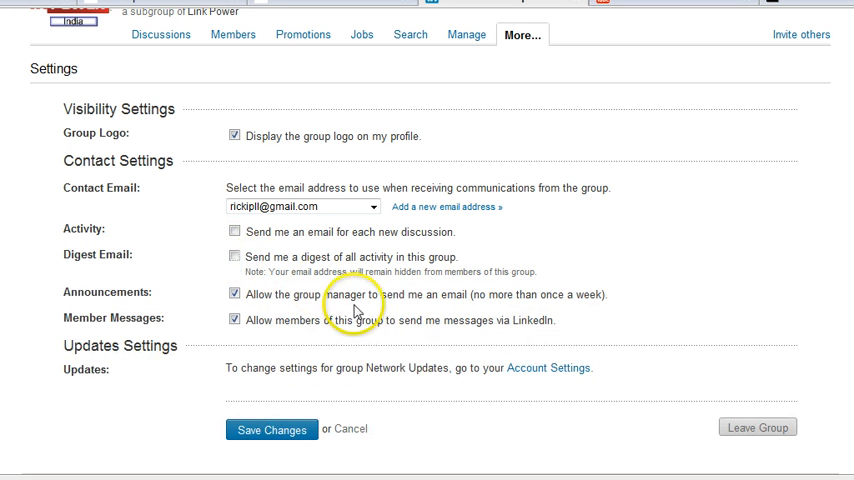
{"action": "mouse_move", "coordinate": [272, 428]}
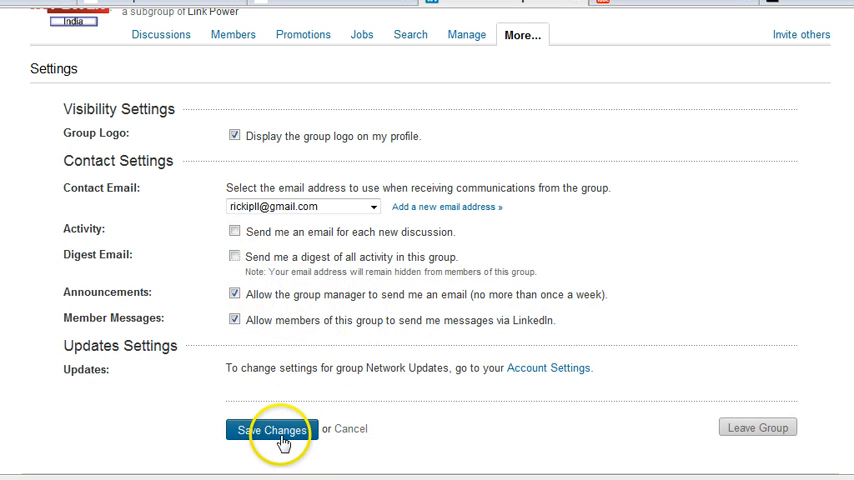
{"action": "mouse_move", "coordinate": [336, 262]}
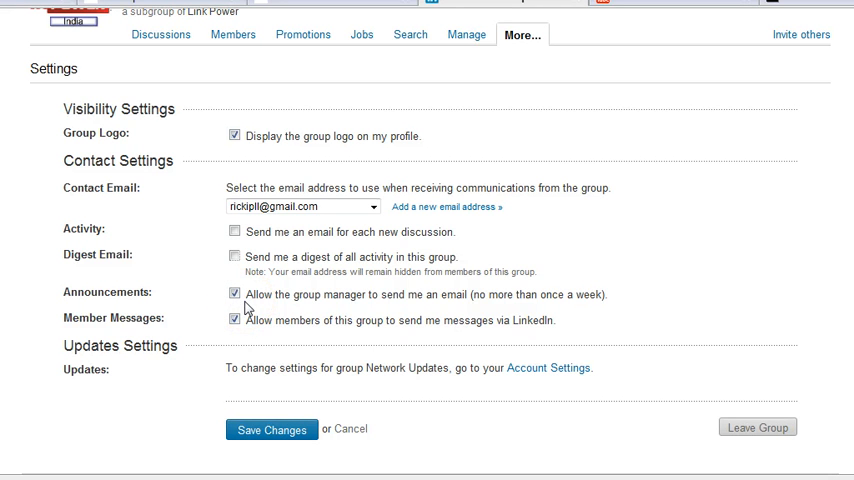
{"action": "left_click", "coordinate": [234, 294]}
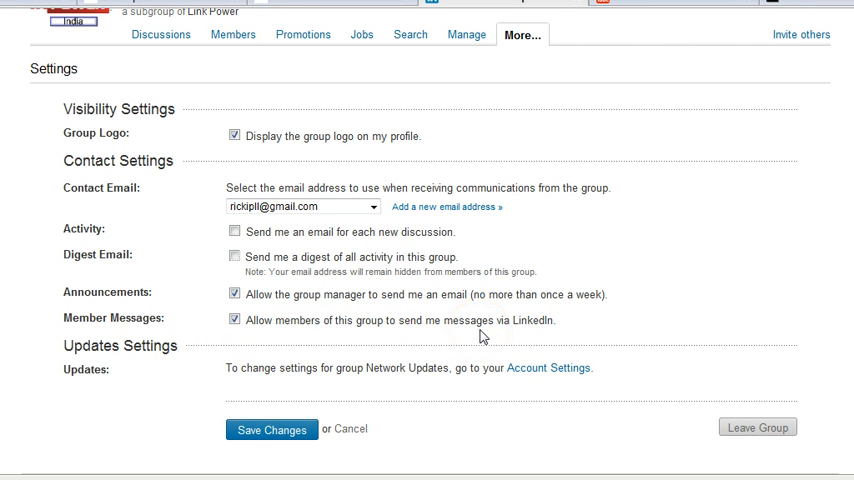
{"action": "mouse_move", "coordinate": [480, 336]}
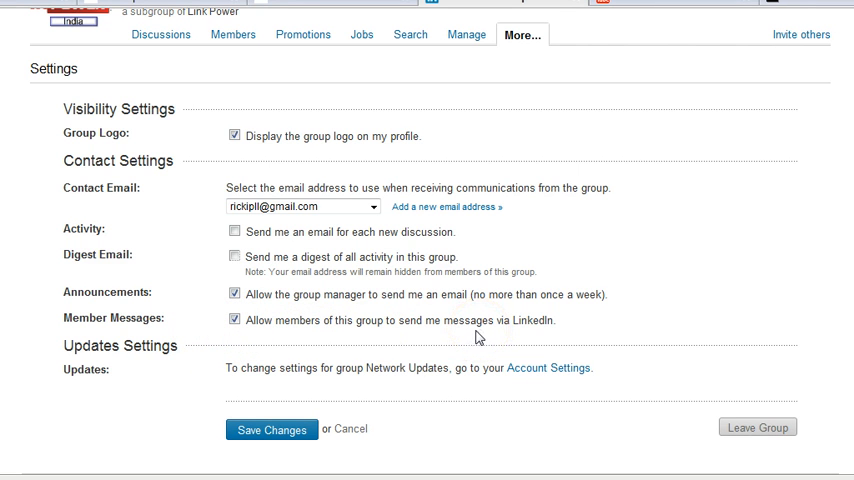
{"action": "mouse_move", "coordinate": [476, 336]}
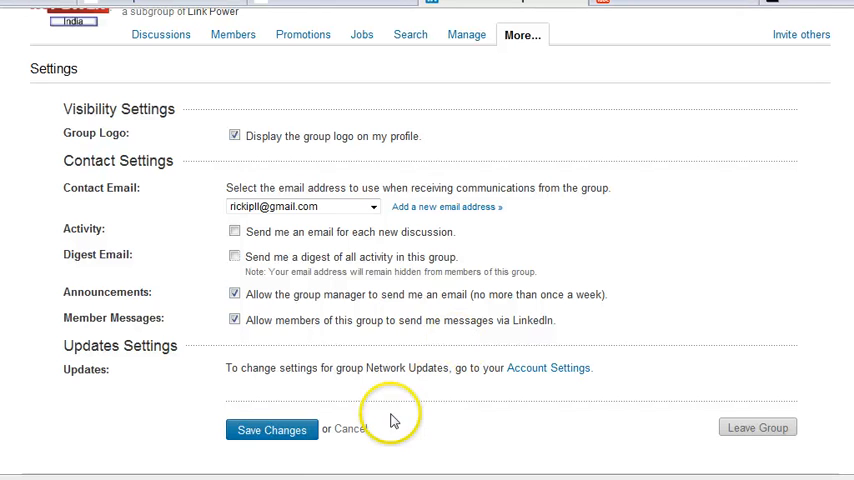
{"action": "mouse_move", "coordinate": [358, 420]}
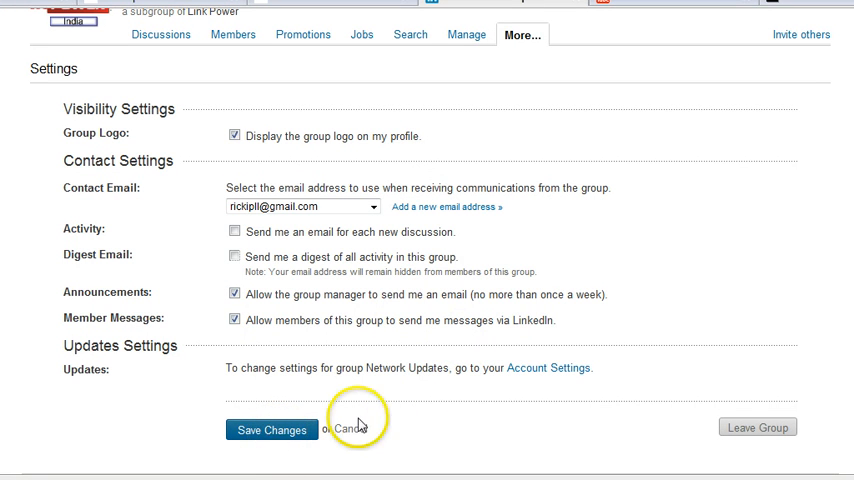
{"action": "mouse_move", "coordinate": [452, 416]}
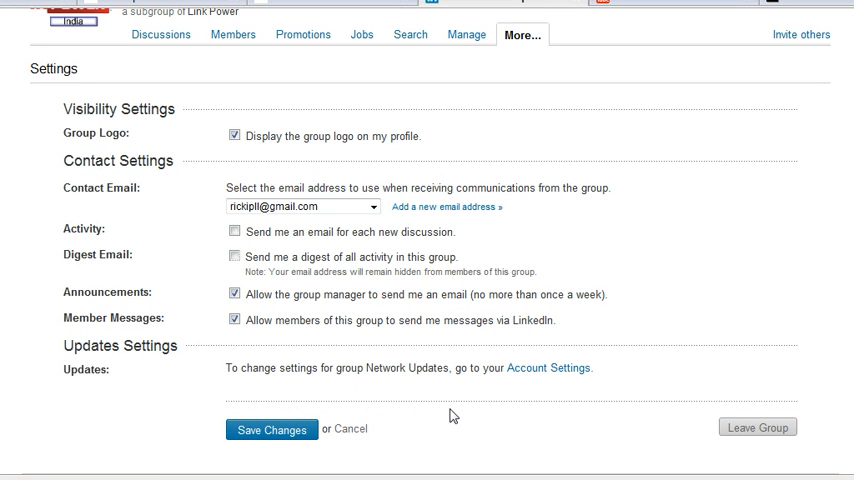